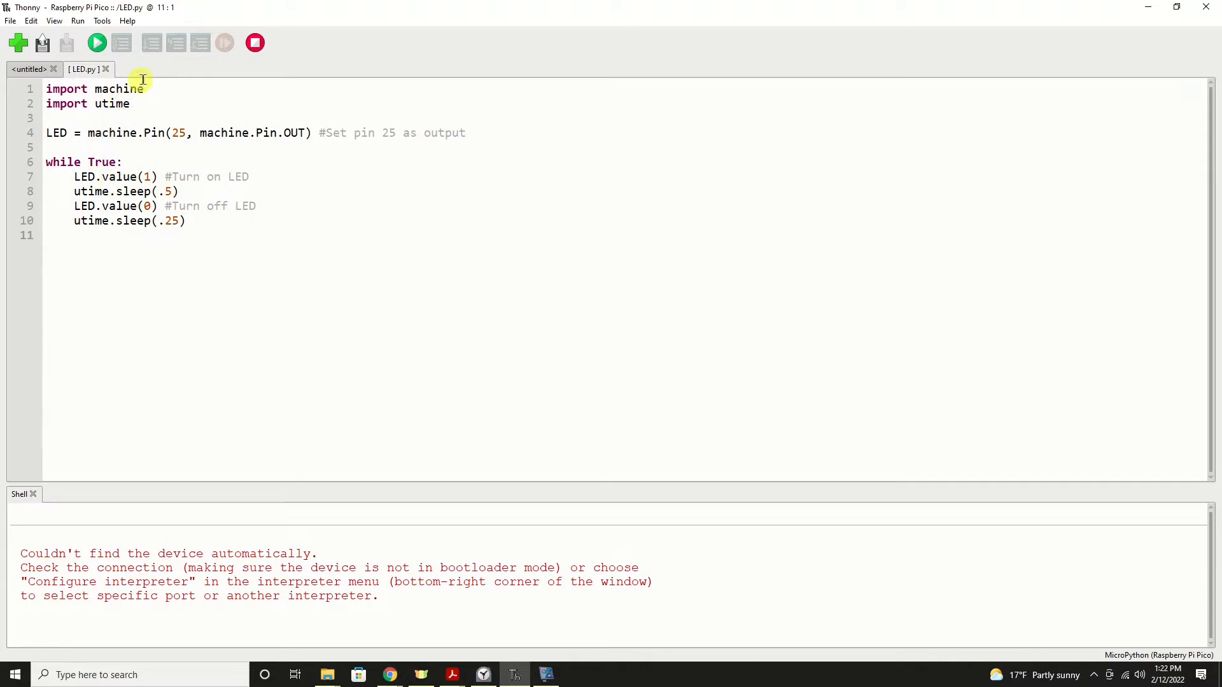
{"action": "mouse_move", "coordinate": [146, 103]}
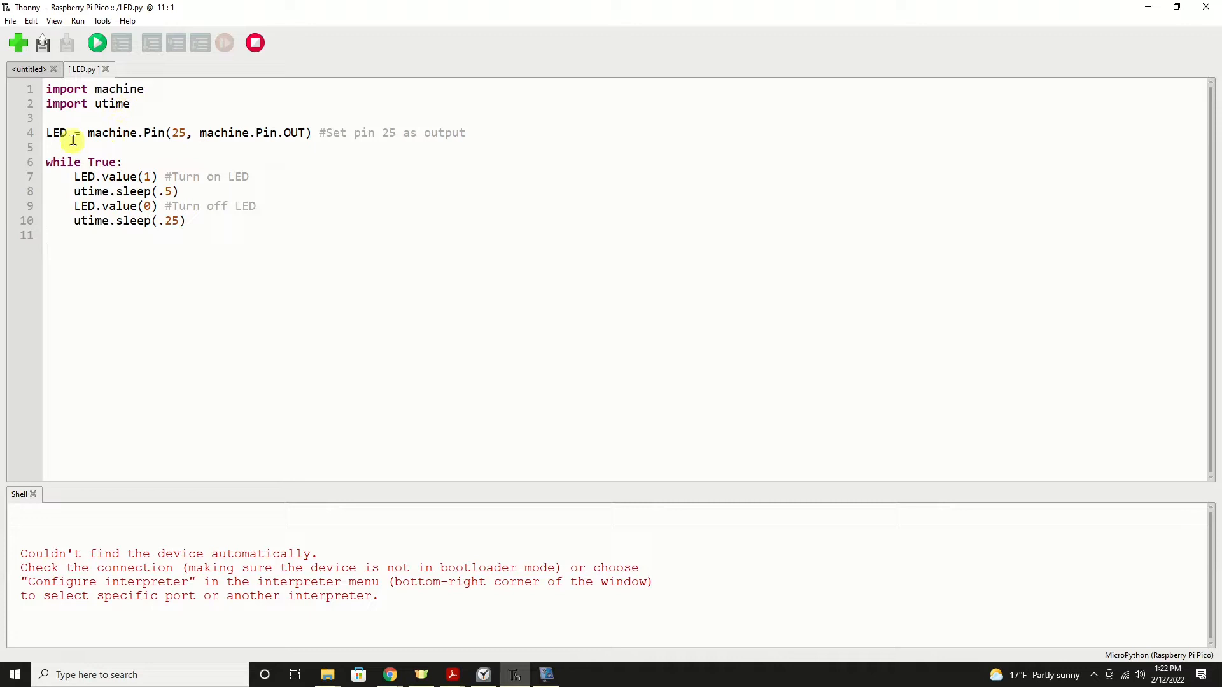
{"action": "mouse_move", "coordinate": [104, 133]}
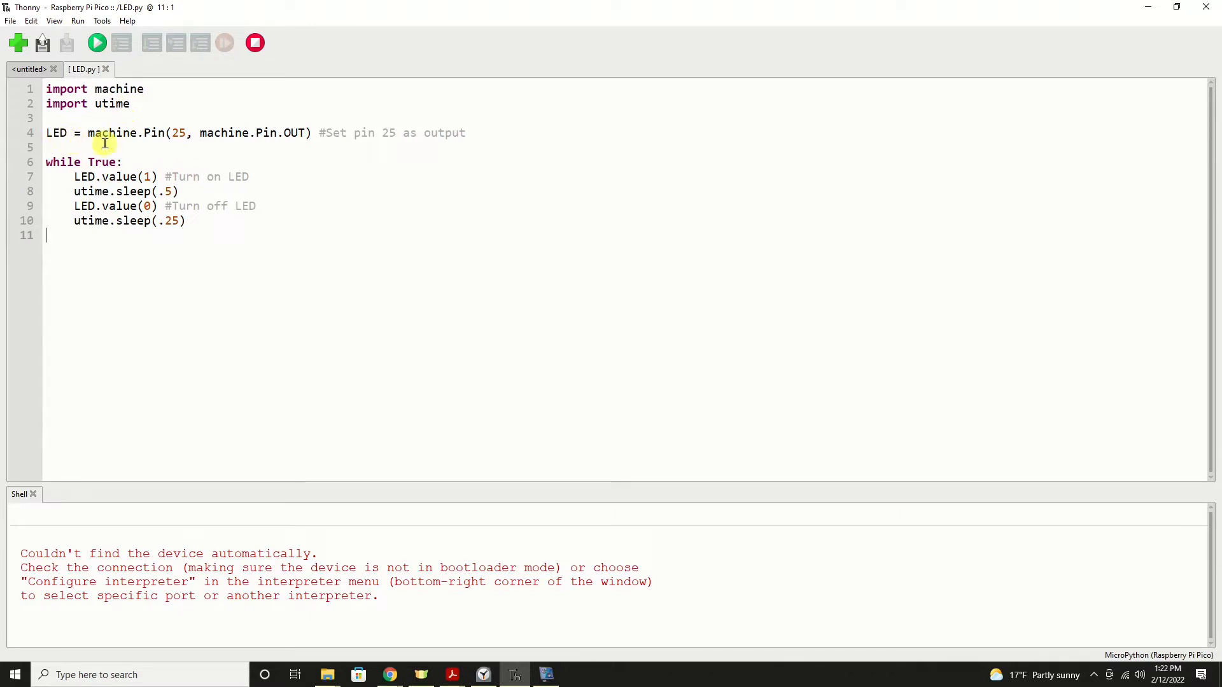
{"action": "mouse_move", "coordinate": [168, 133]}
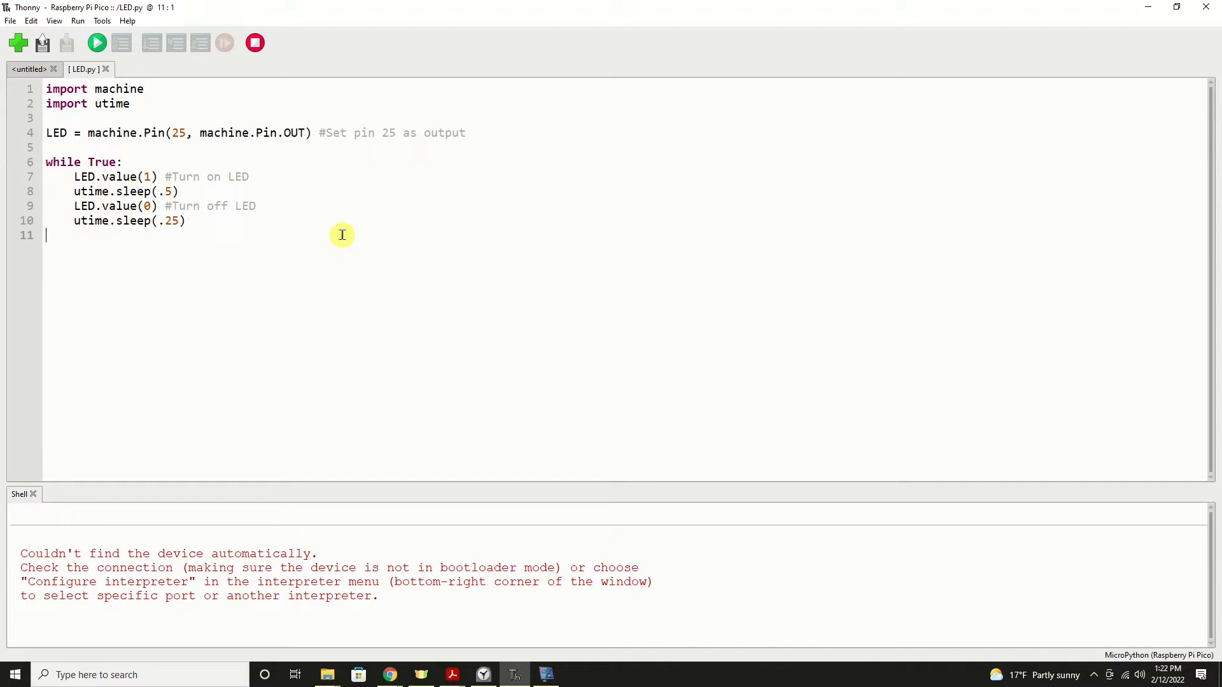
{"action": "mouse_move", "coordinate": [96, 43]}
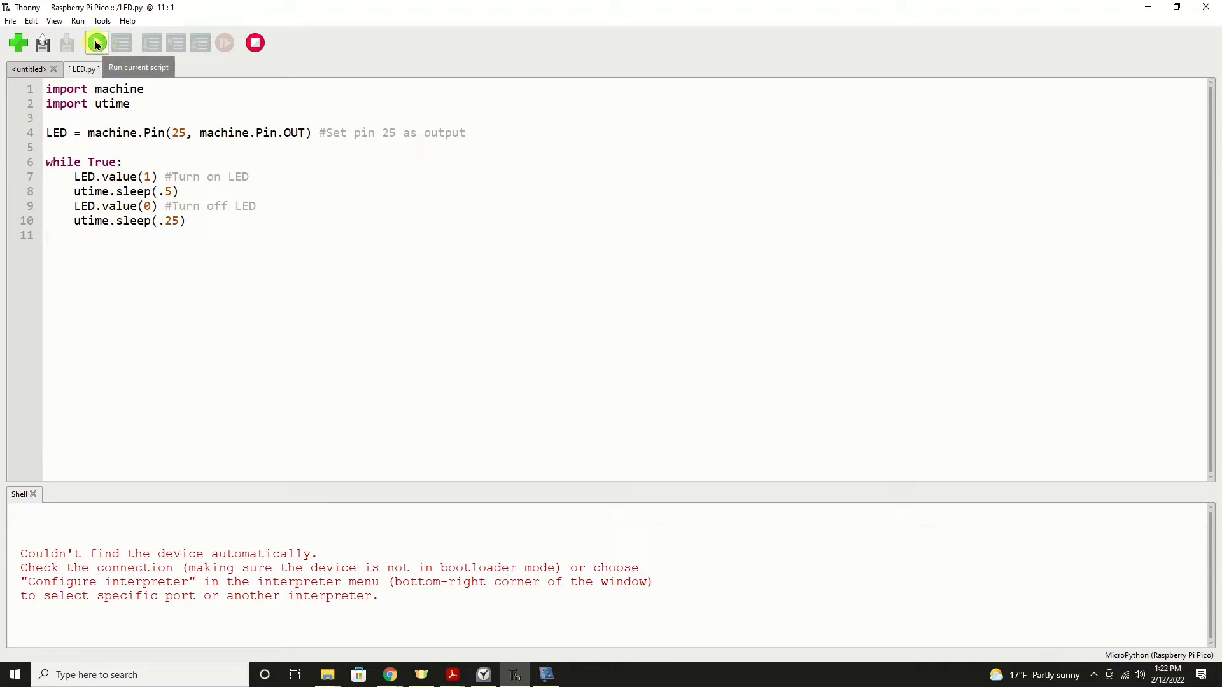
Step: Run the LED blink script on the Pico, restart the backend, and run it again
{"action": "left_click", "coordinate": [96, 42]}
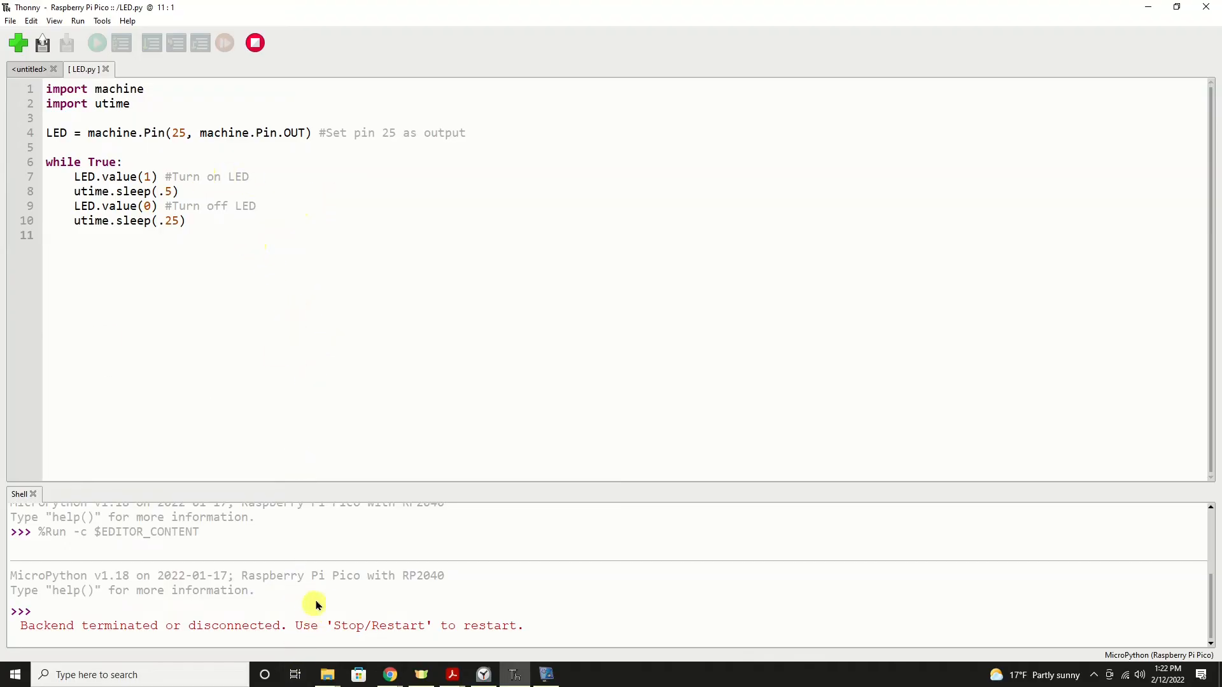
{"action": "left_click", "coordinate": [255, 42]}
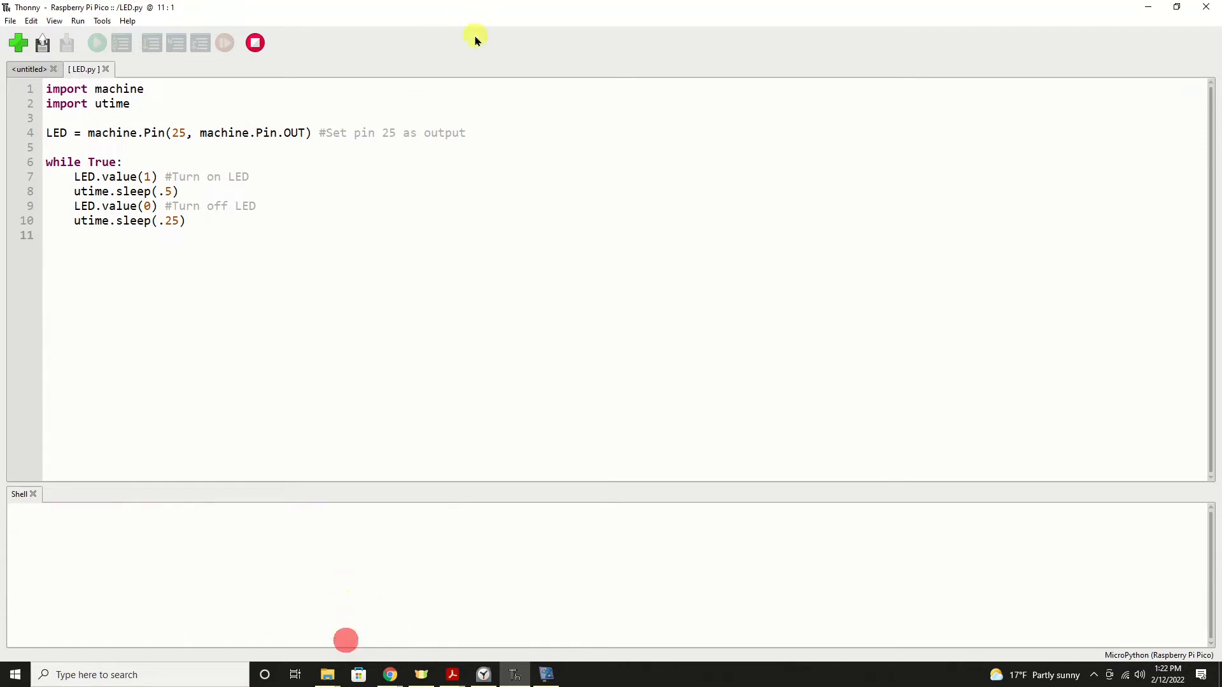
{"action": "left_click", "coordinate": [96, 42]}
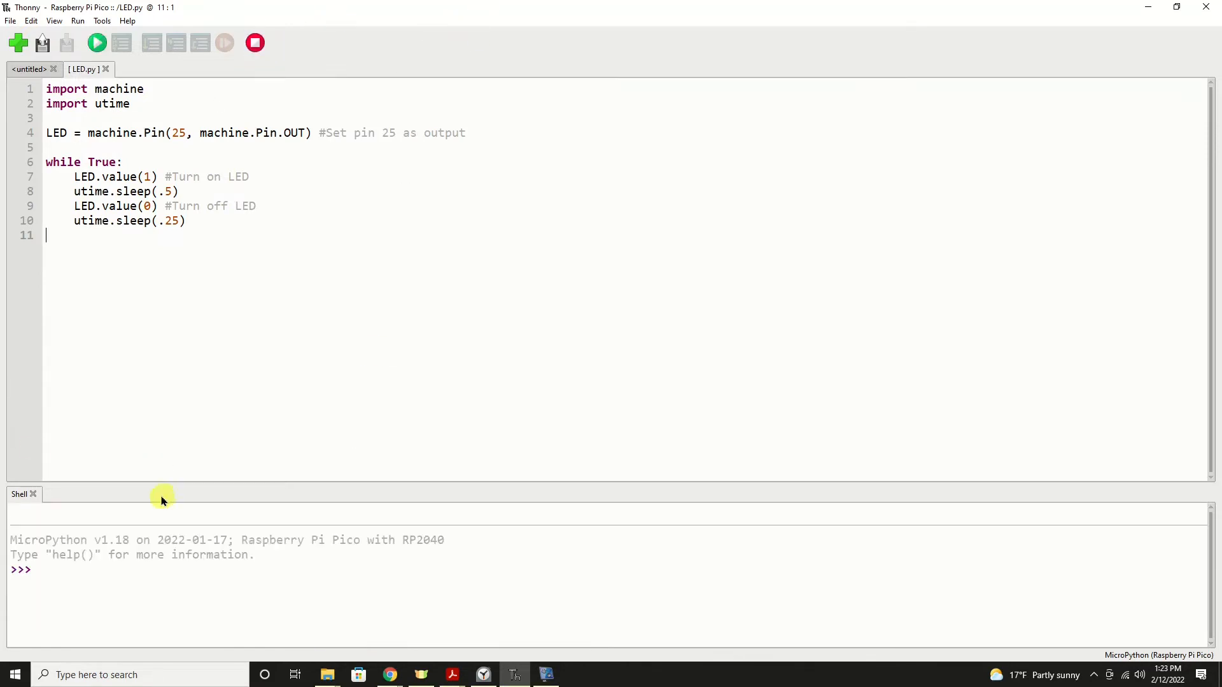
{"action": "mouse_move", "coordinate": [275, 53]}
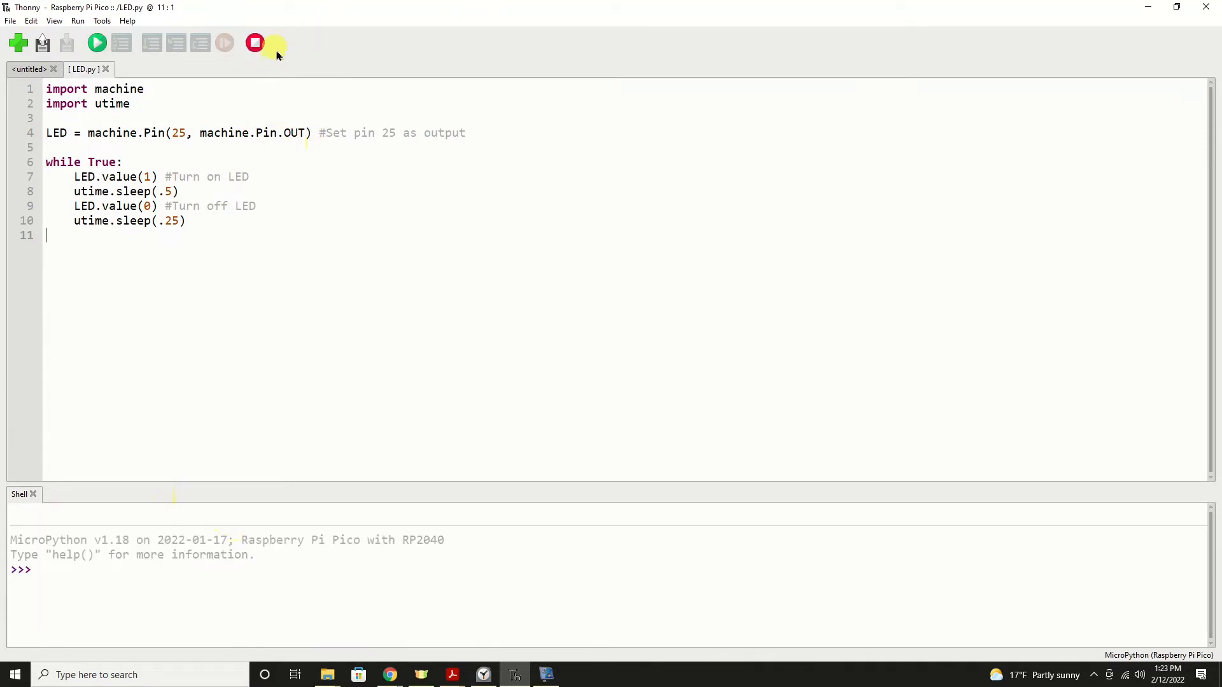
{"action": "mouse_move", "coordinate": [18, 43]}
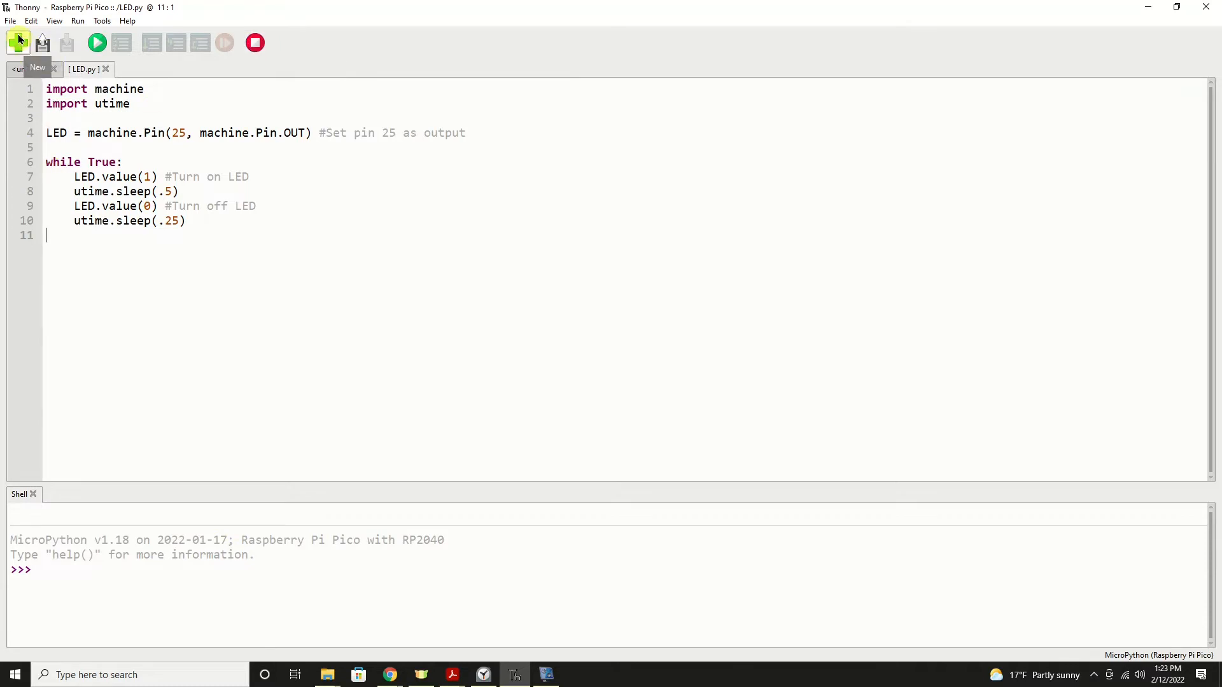
Step: Save the blink script onto the Raspberry Pi Pico under the name main.py
{"action": "left_click", "coordinate": [10, 21]}
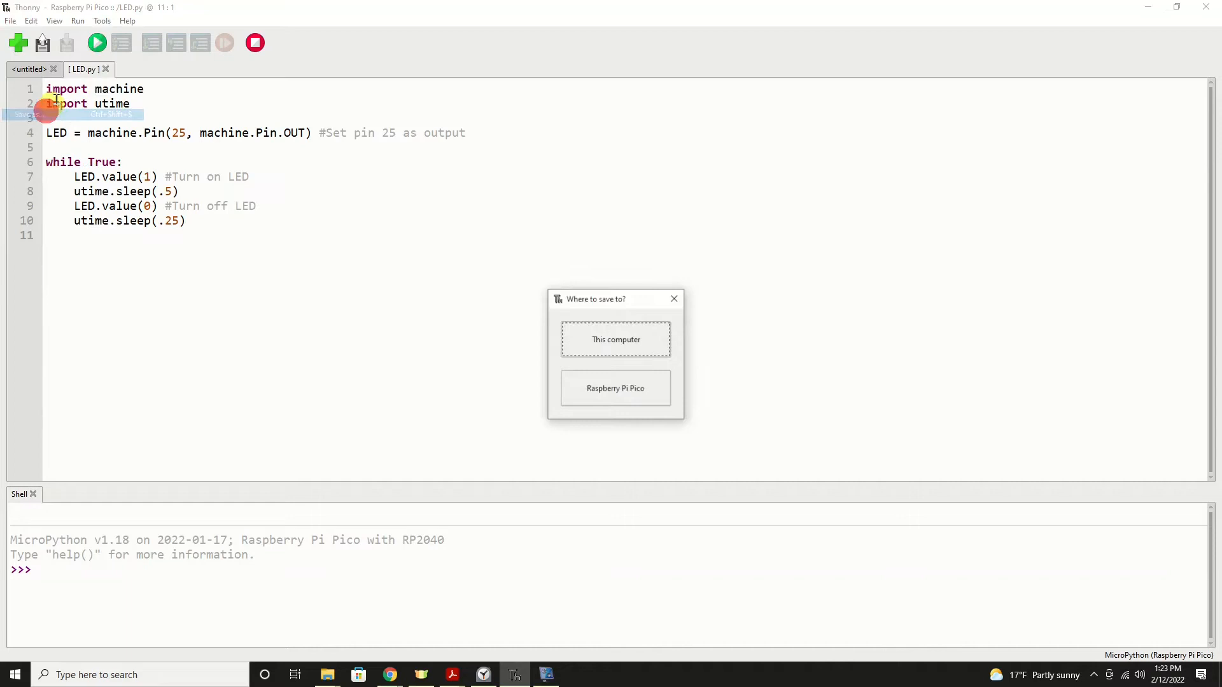
{"action": "left_click", "coordinate": [614, 388]}
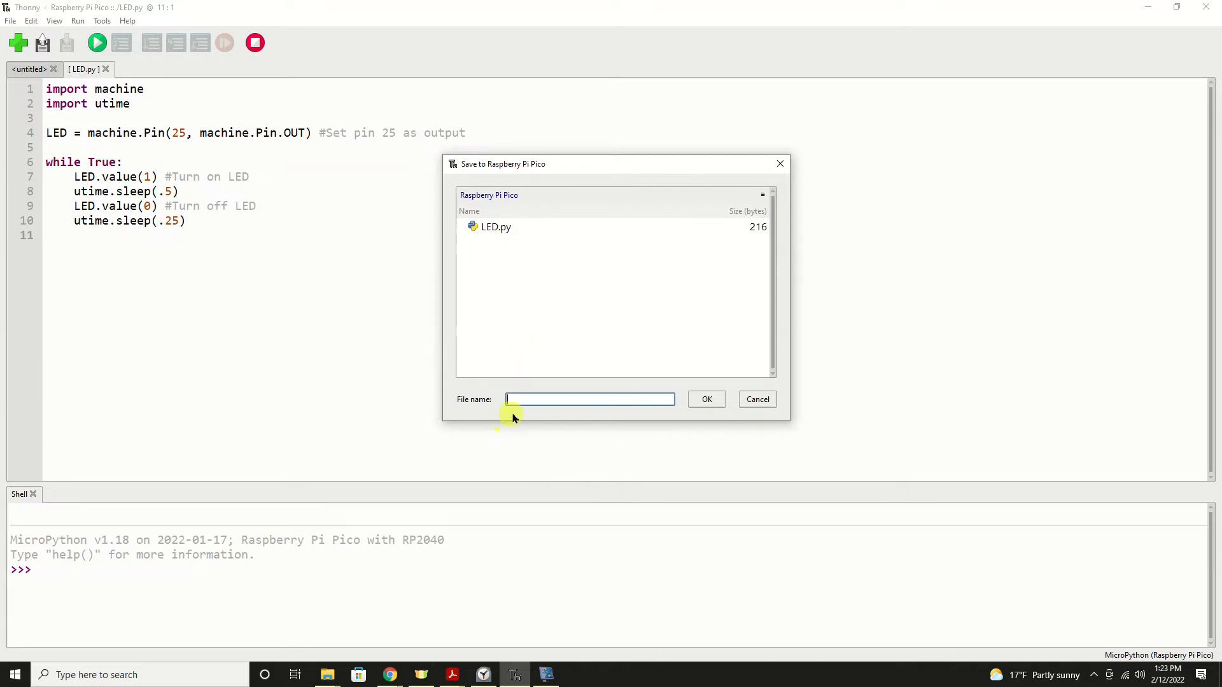
{"action": "mouse_move", "coordinate": [525, 399]}
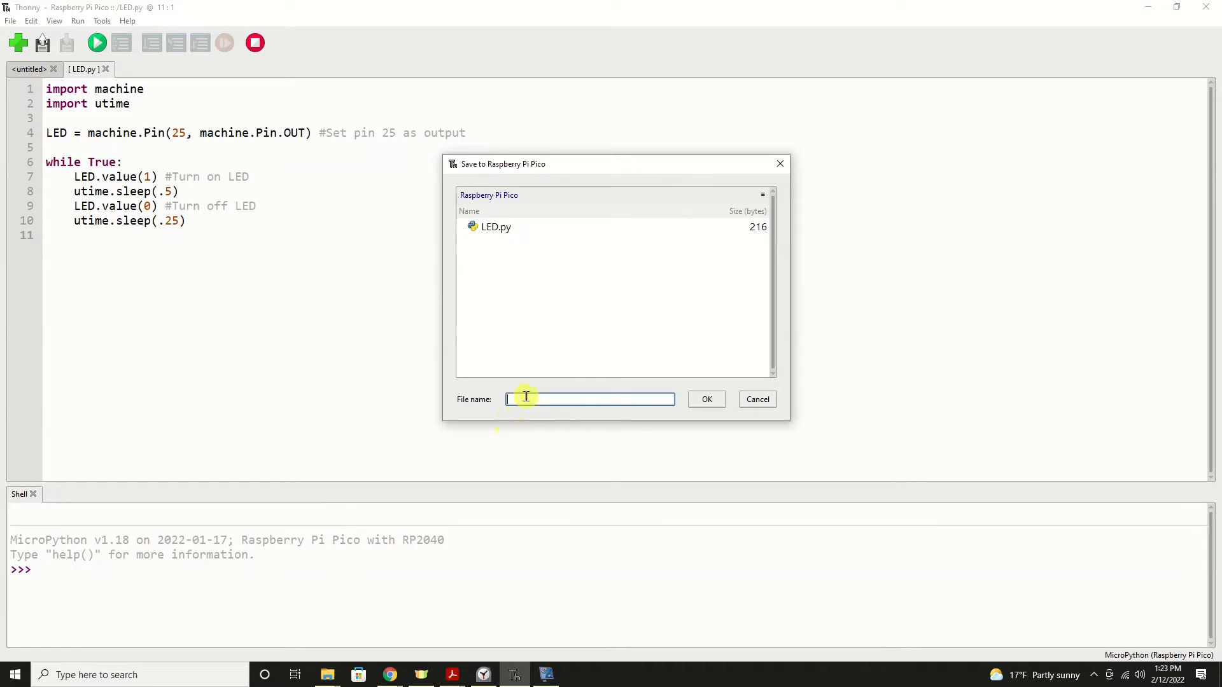
{"action": "type", "text": "main.py"}
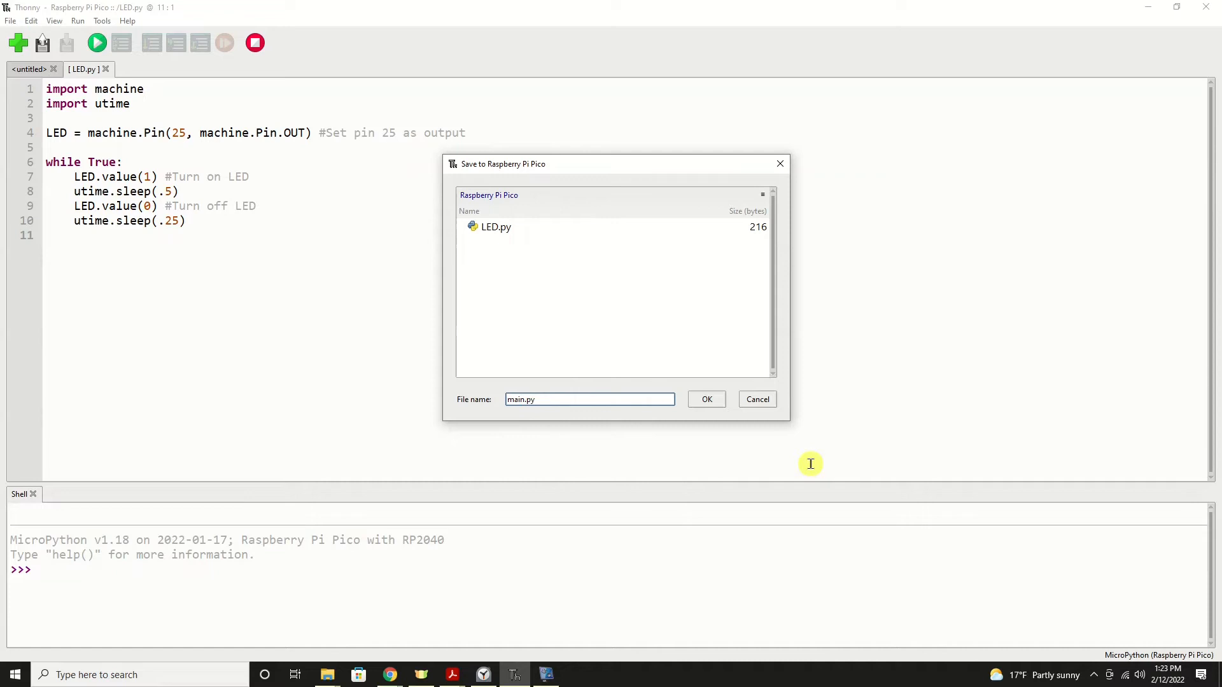
{"action": "mouse_move", "coordinate": [797, 442]}
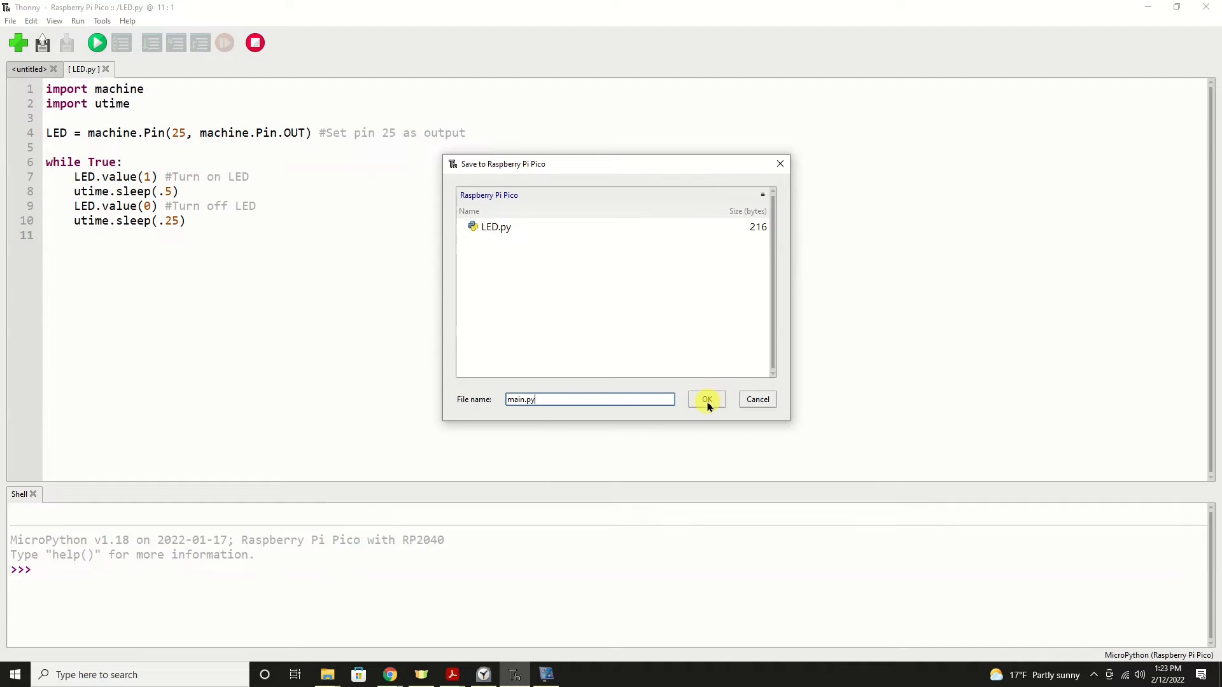
{"action": "left_click", "coordinate": [705, 399]}
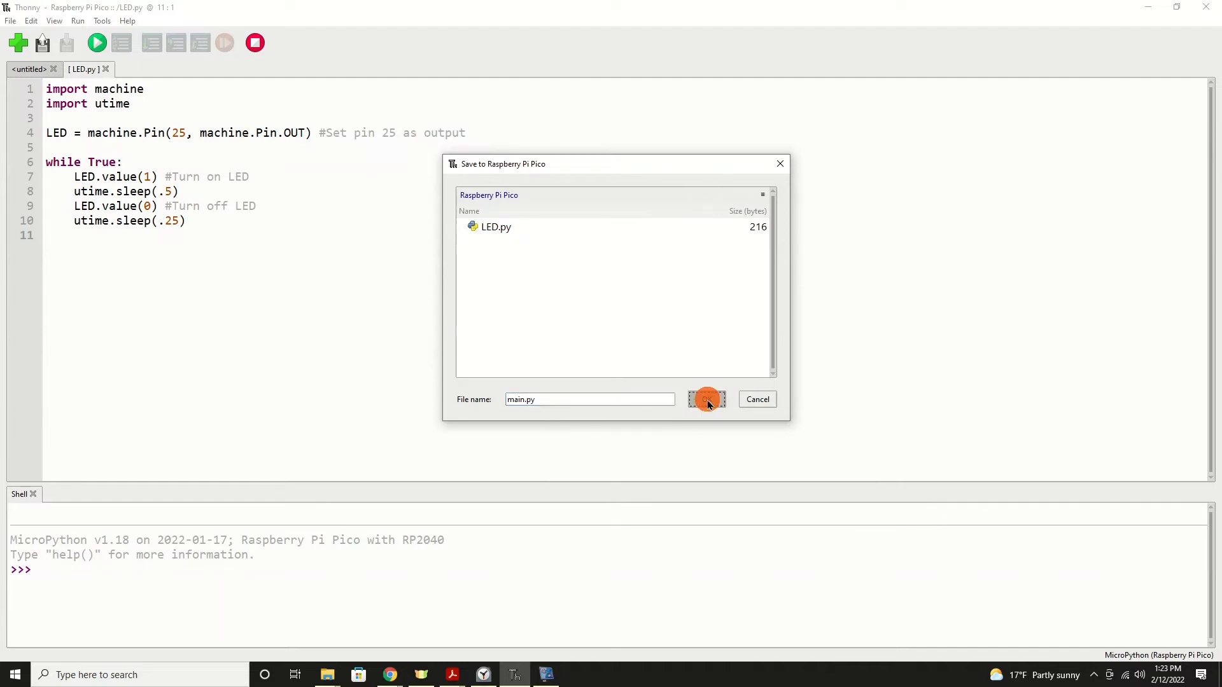
{"action": "left_click", "coordinate": [706, 398]}
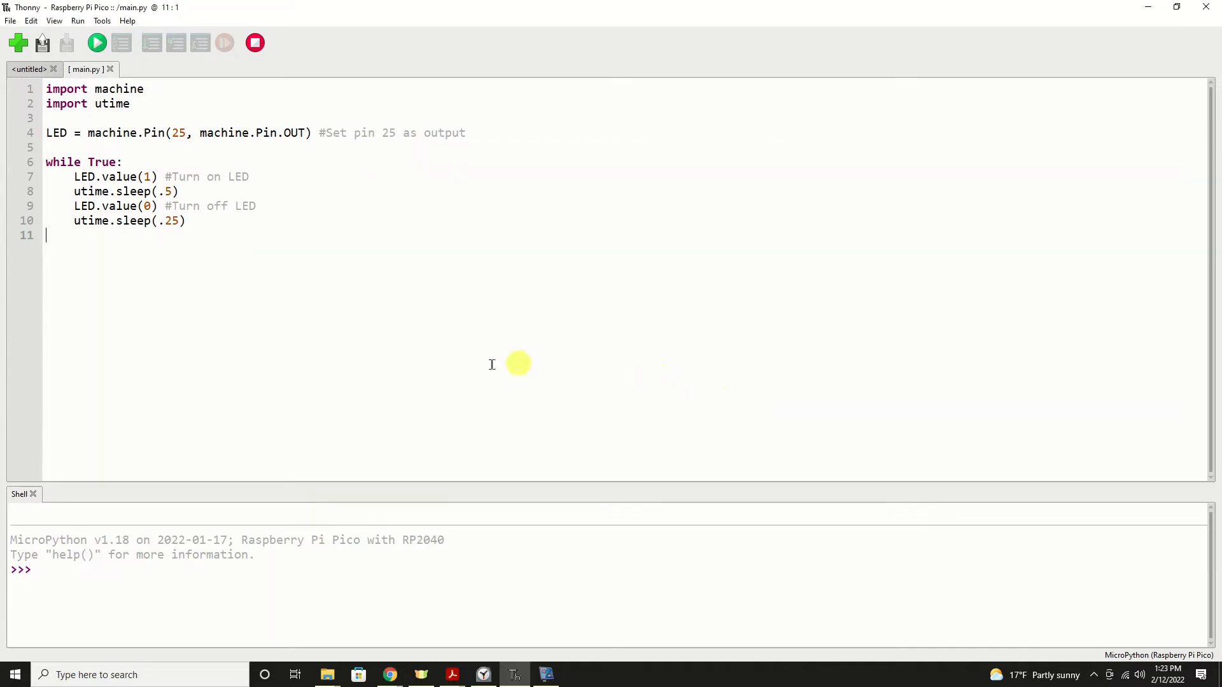
{"action": "mouse_move", "coordinate": [254, 43]}
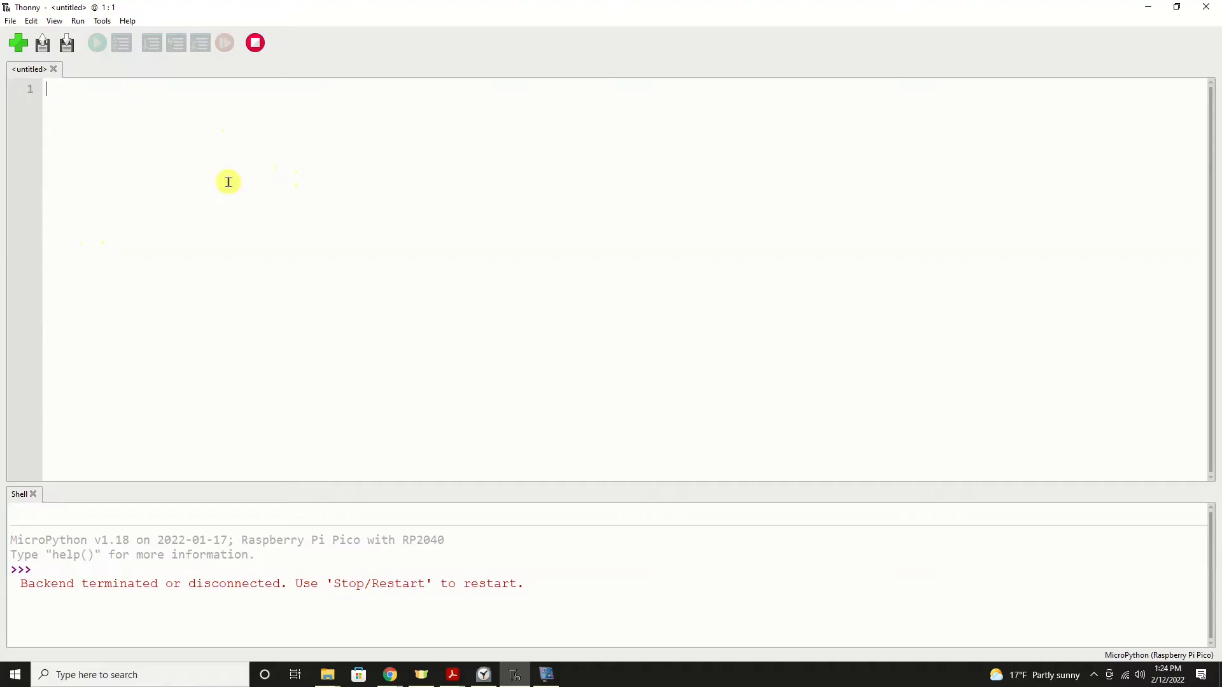
{"action": "mouse_move", "coordinate": [281, 100]}
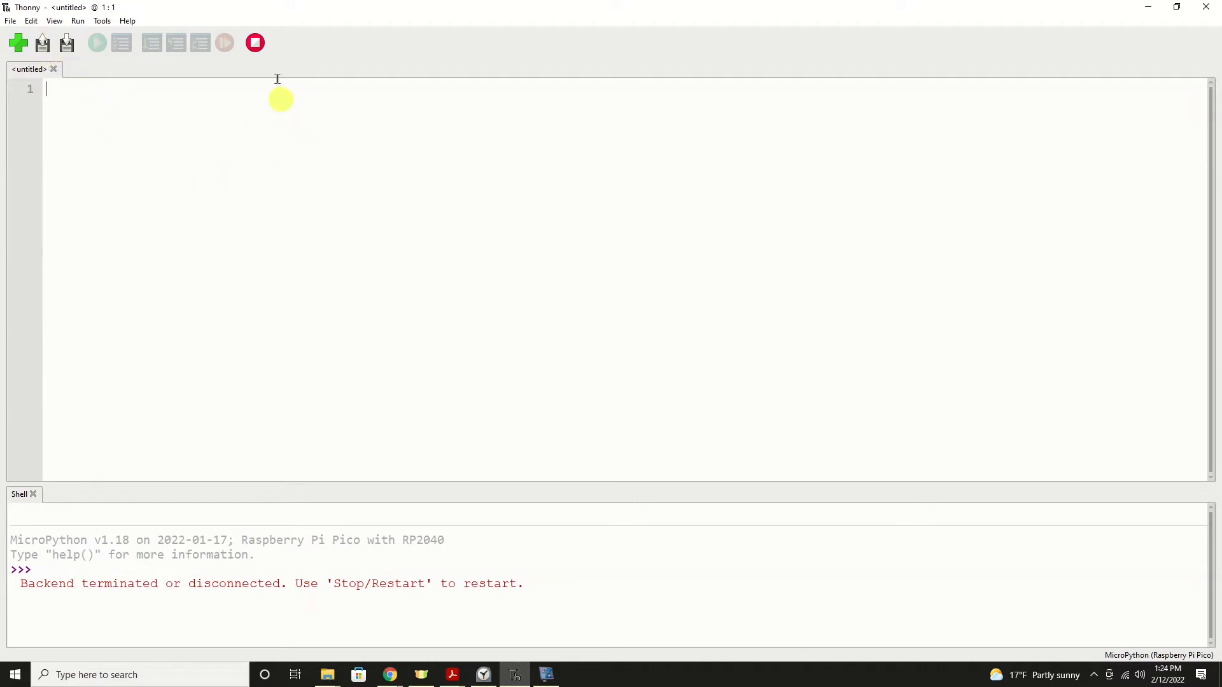
{"action": "mouse_move", "coordinate": [254, 42]}
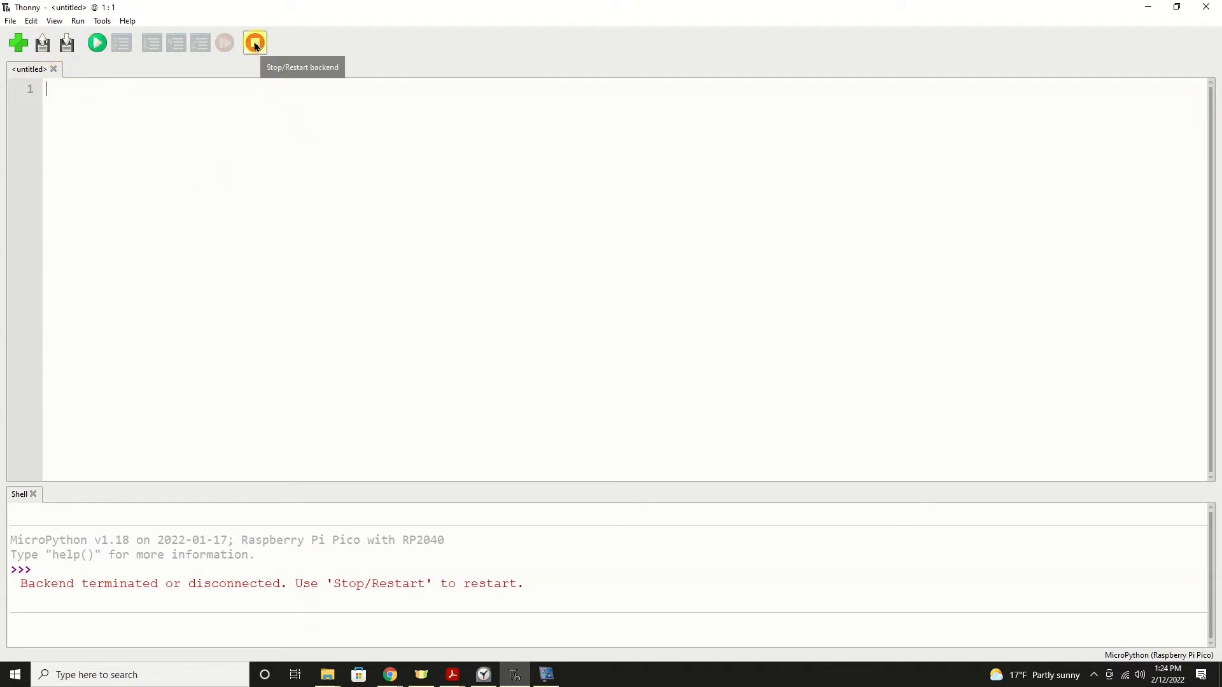
Step: Clear the old messages from the Shell using its right-click Clear option
{"action": "right_click", "coordinate": [209, 566]}
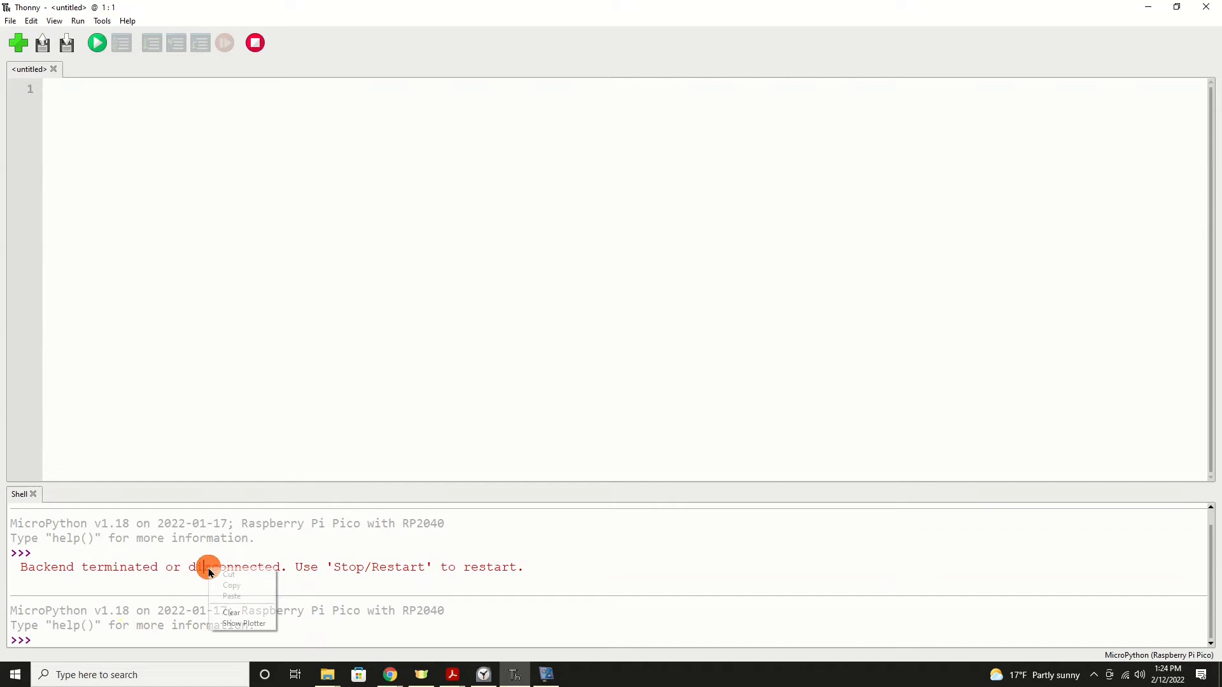
{"action": "left_click", "coordinate": [232, 612]}
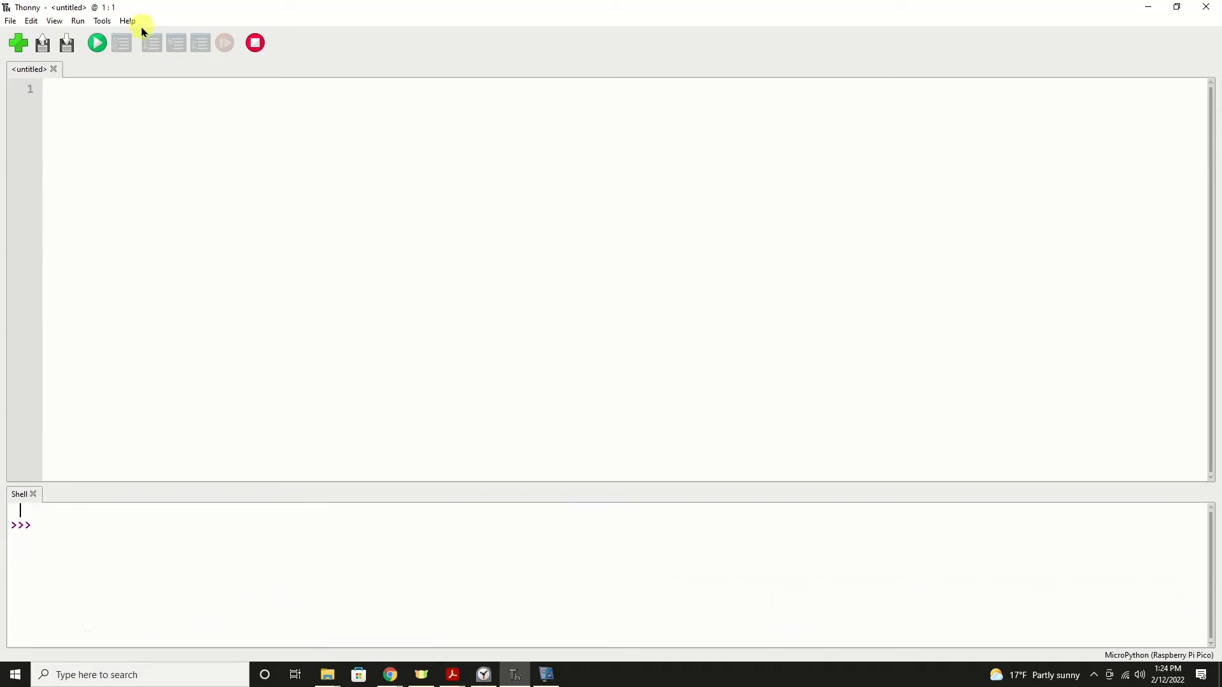
{"action": "mouse_move", "coordinate": [67, 62]}
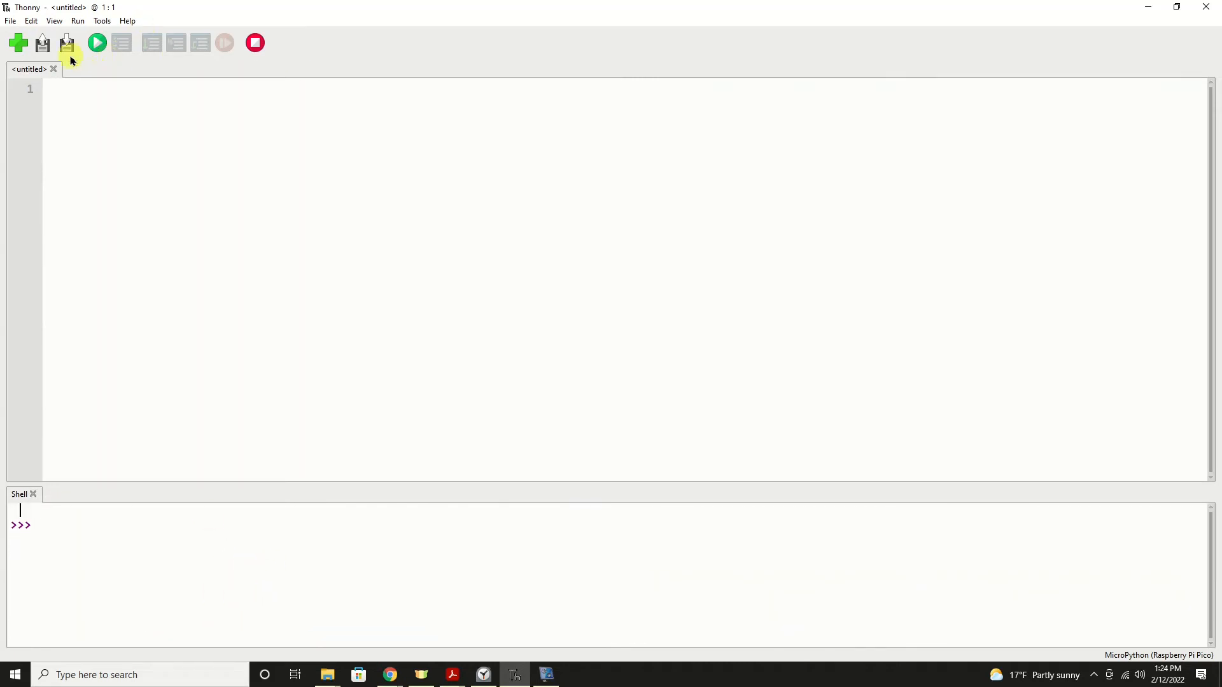
{"action": "mouse_move", "coordinate": [41, 43]}
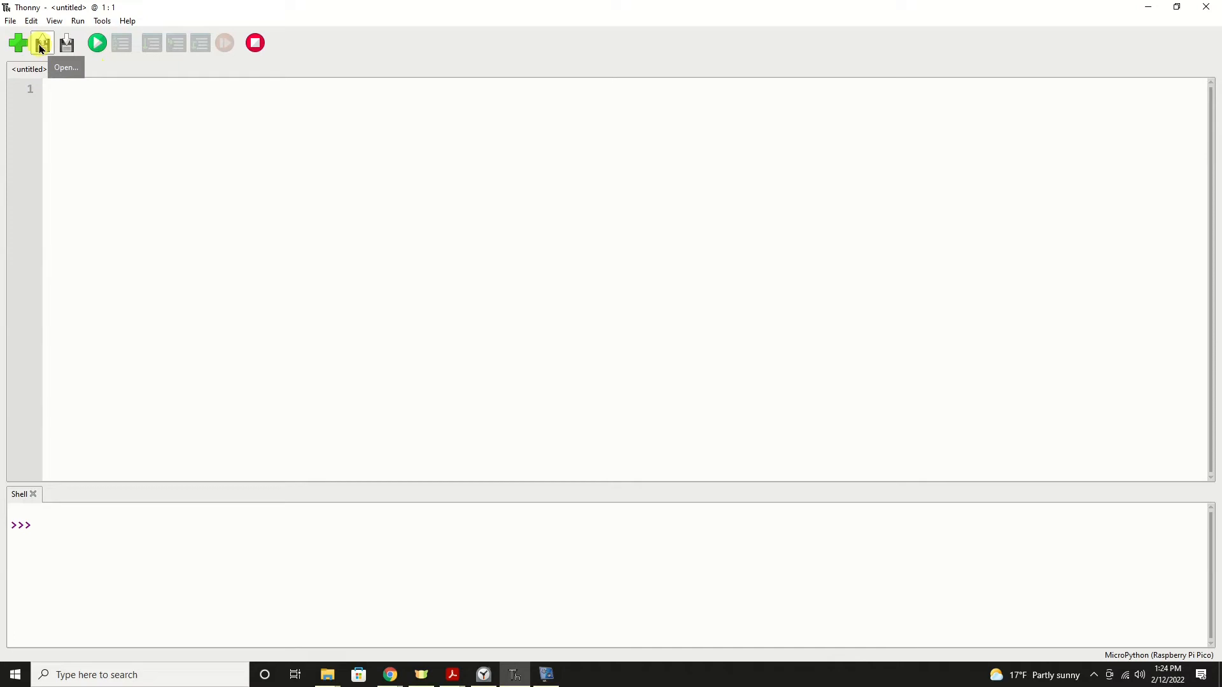
Step: Delete main.py from the Pico's file list, confirm, and close the dialog
{"action": "left_click", "coordinate": [41, 43]}
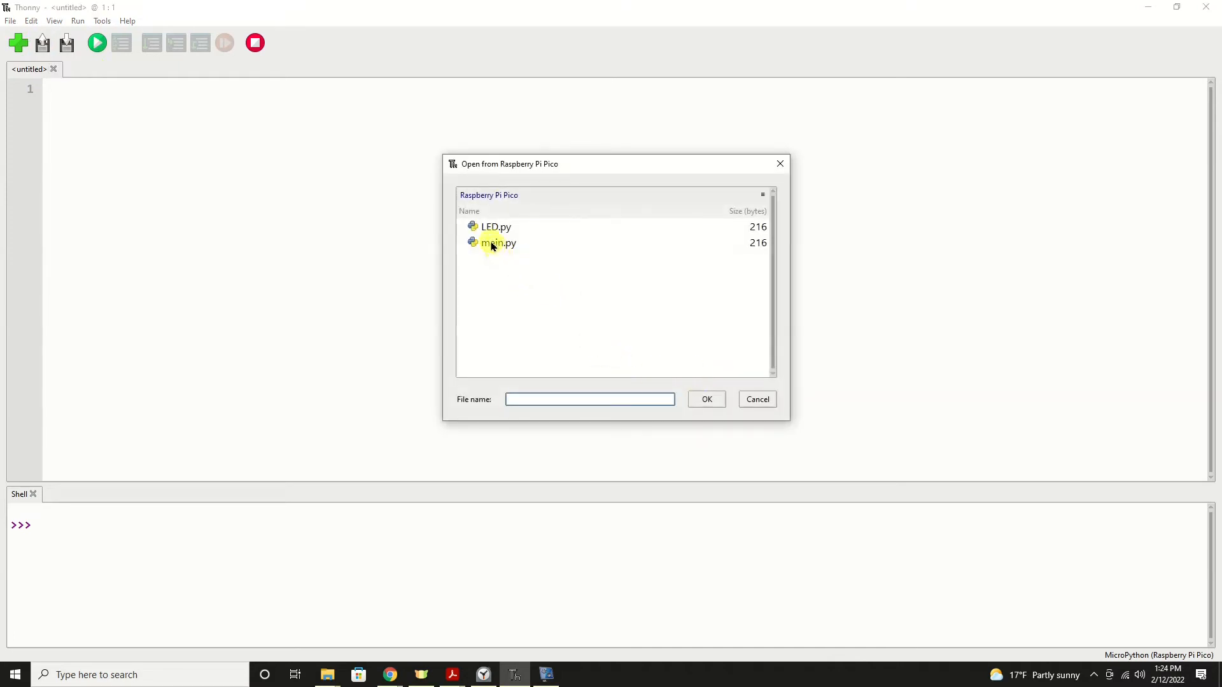
{"action": "right_click", "coordinate": [493, 243]}
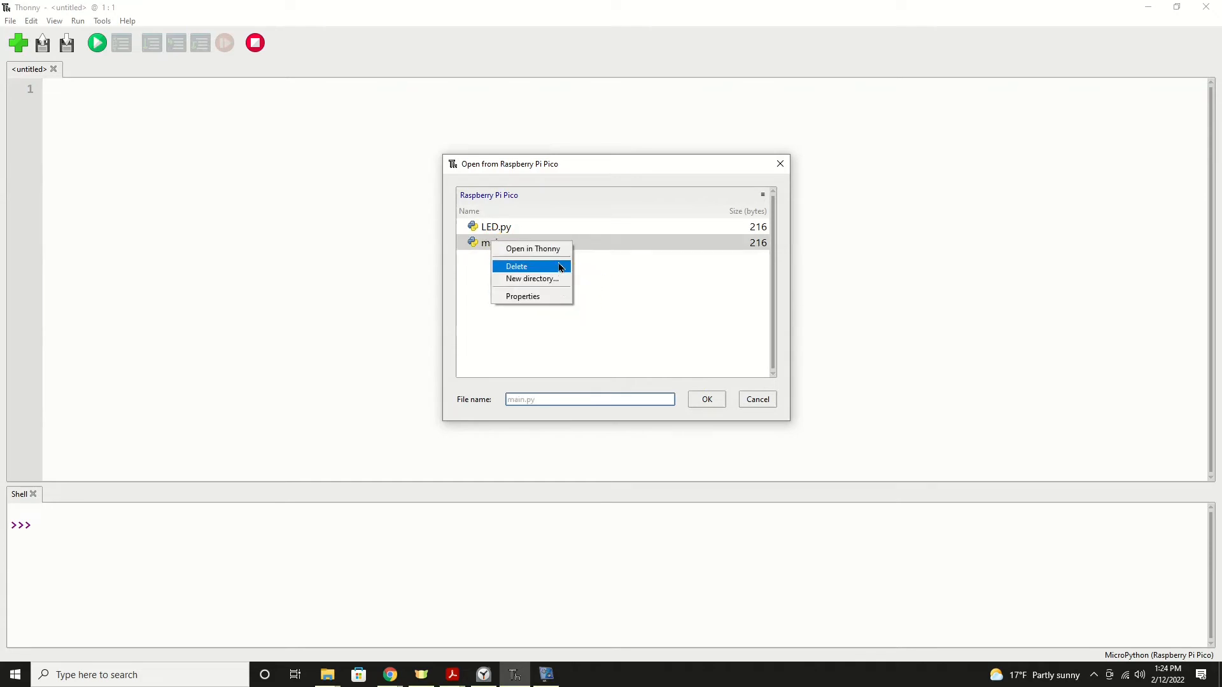
{"action": "mouse_move", "coordinate": [530, 269]}
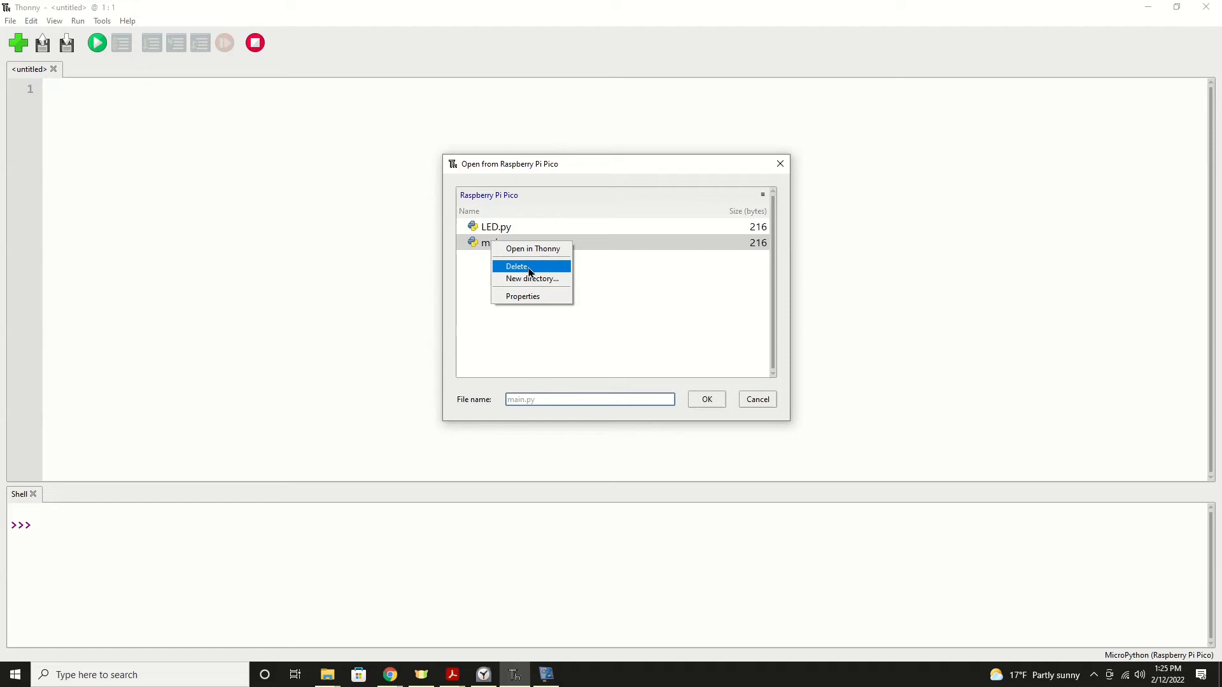
{"action": "mouse_move", "coordinate": [492, 226]}
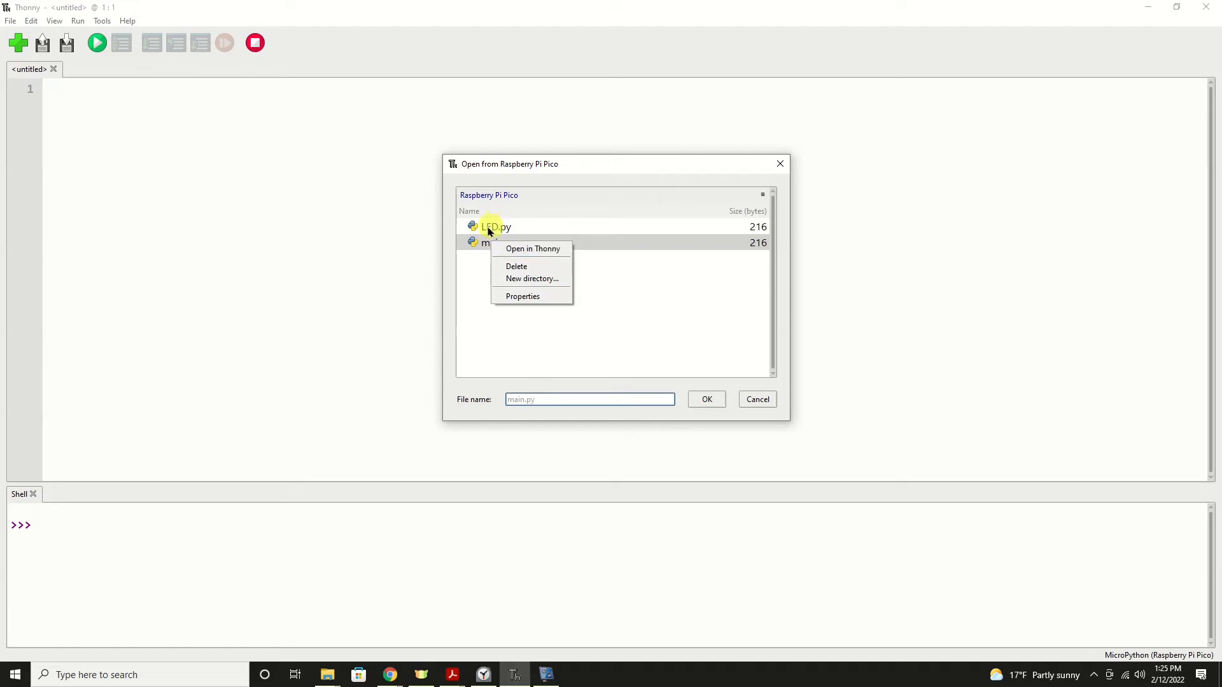
{"action": "mouse_move", "coordinate": [516, 267]}
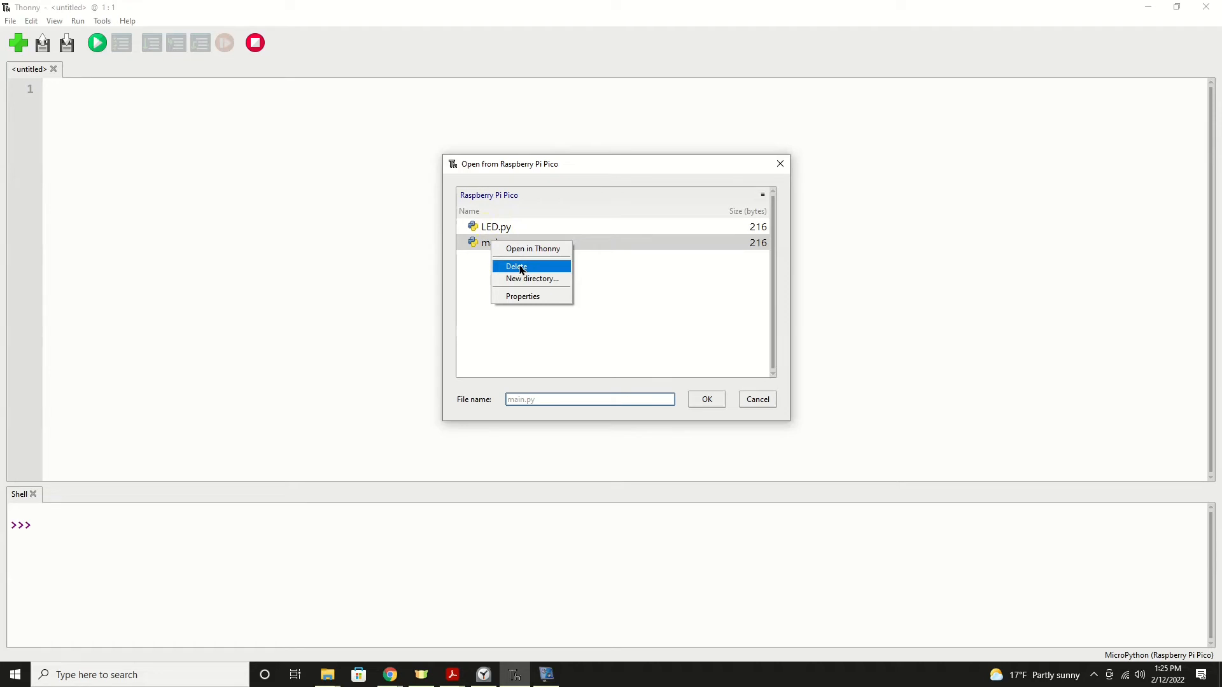
{"action": "left_click", "coordinate": [516, 266]}
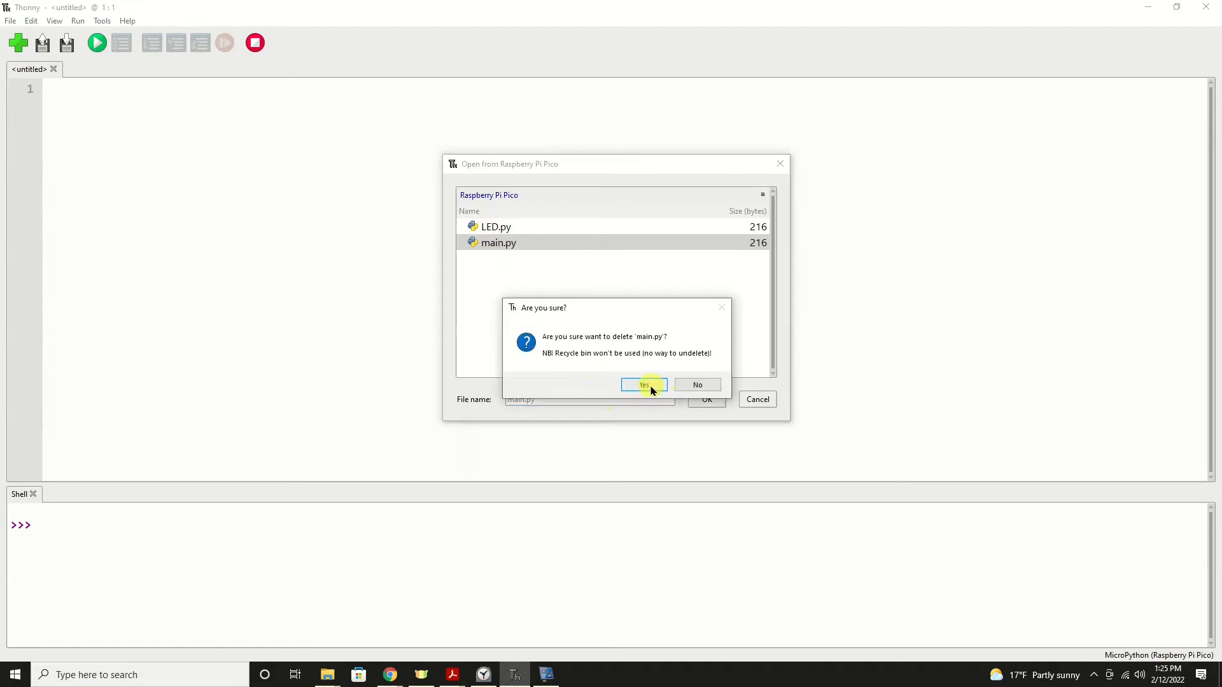
{"action": "left_click", "coordinate": [644, 384]}
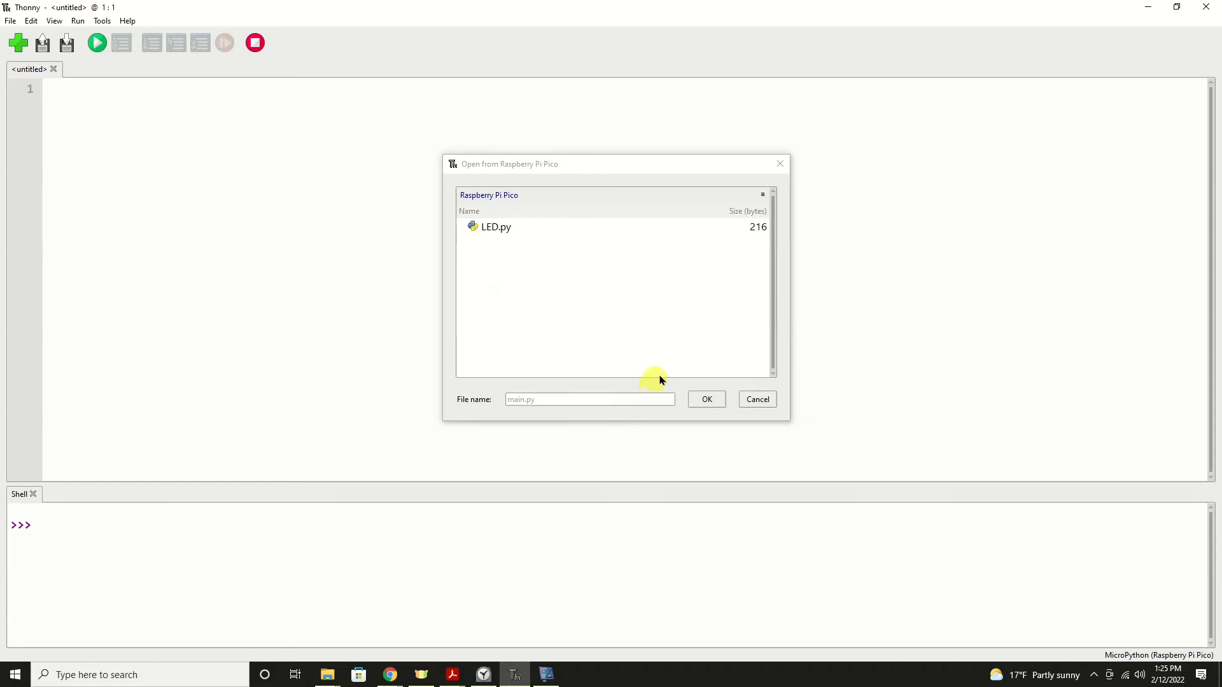
{"action": "left_click", "coordinate": [756, 399]}
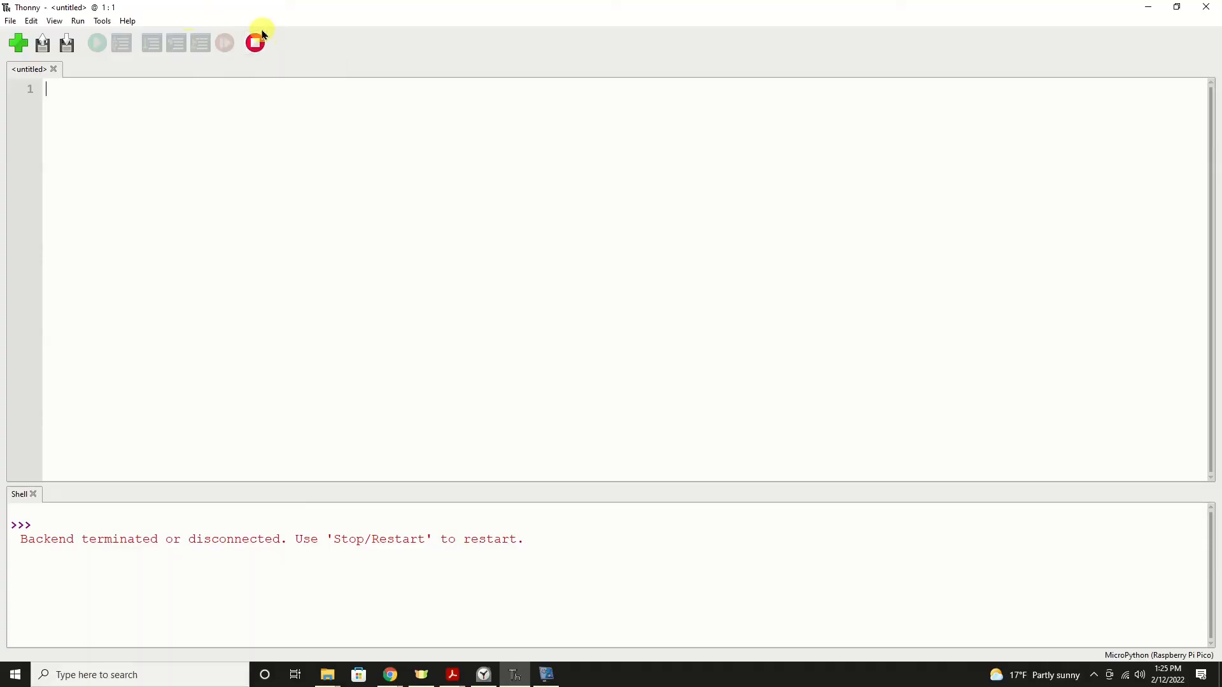
{"action": "mouse_move", "coordinate": [256, 42]}
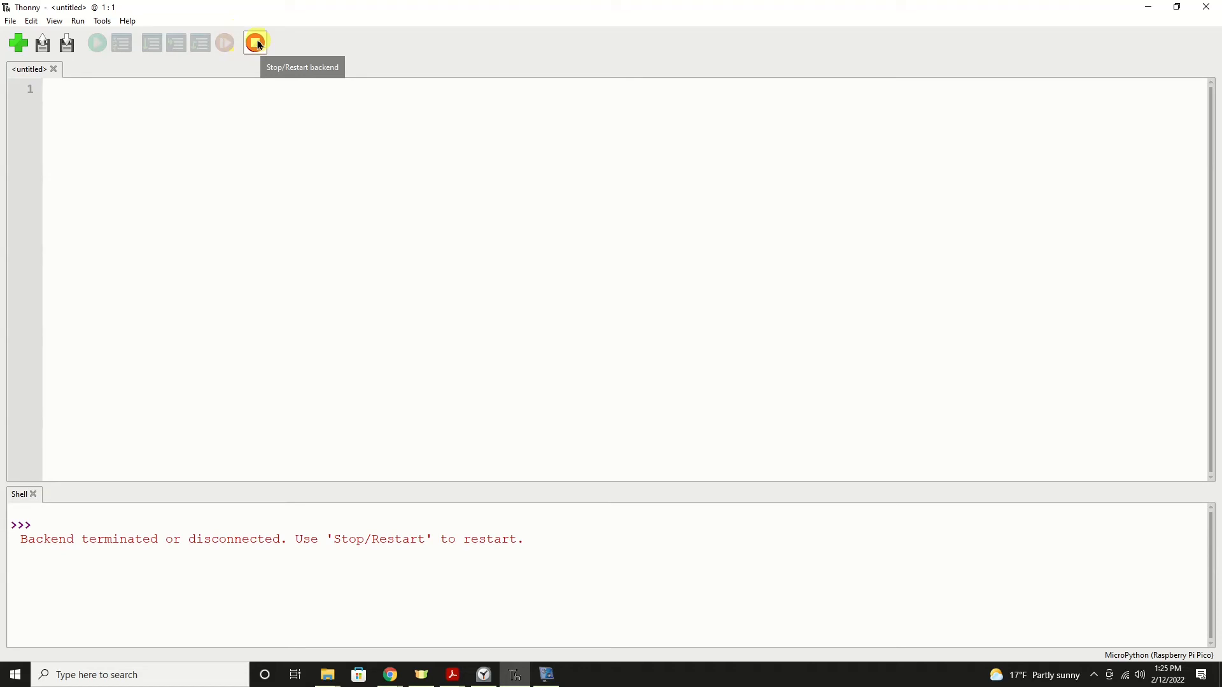
Step: Restart the disconnected backend so the Pico shows a fresh MicroPython prompt
{"action": "left_click", "coordinate": [254, 42]}
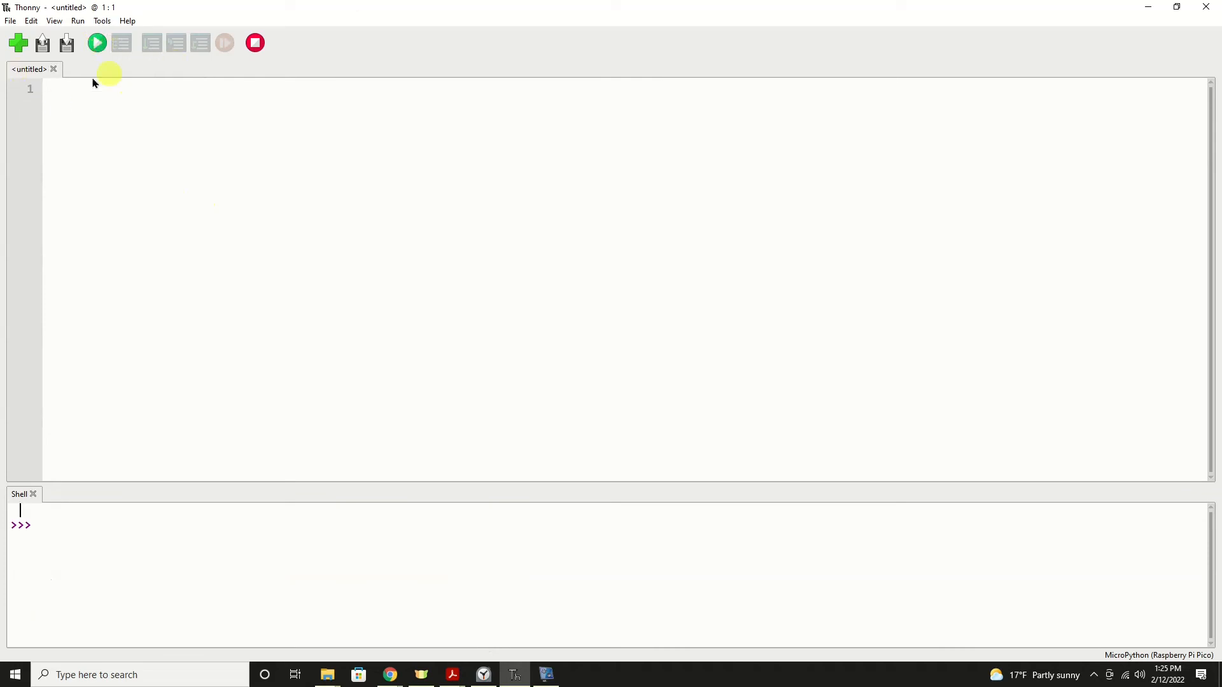
Step: Open LED.py from the Raspberry Pi Pico and run the blink script
{"action": "left_click", "coordinate": [42, 43]}
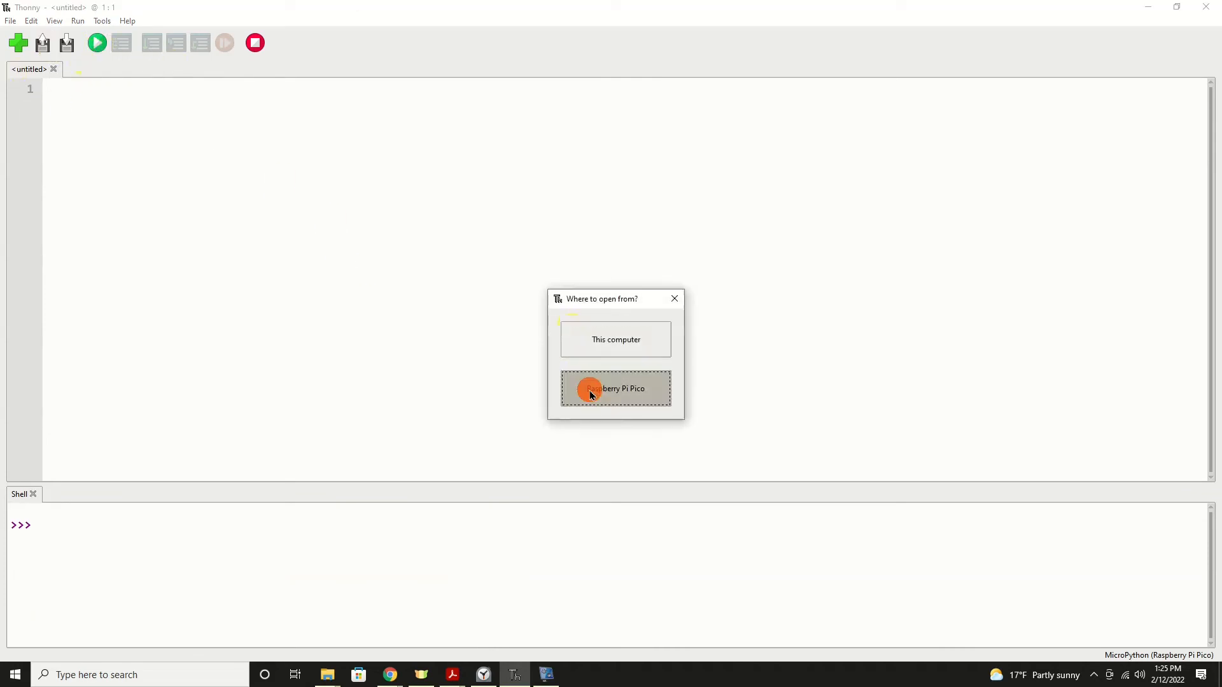
{"action": "left_click", "coordinate": [615, 389]}
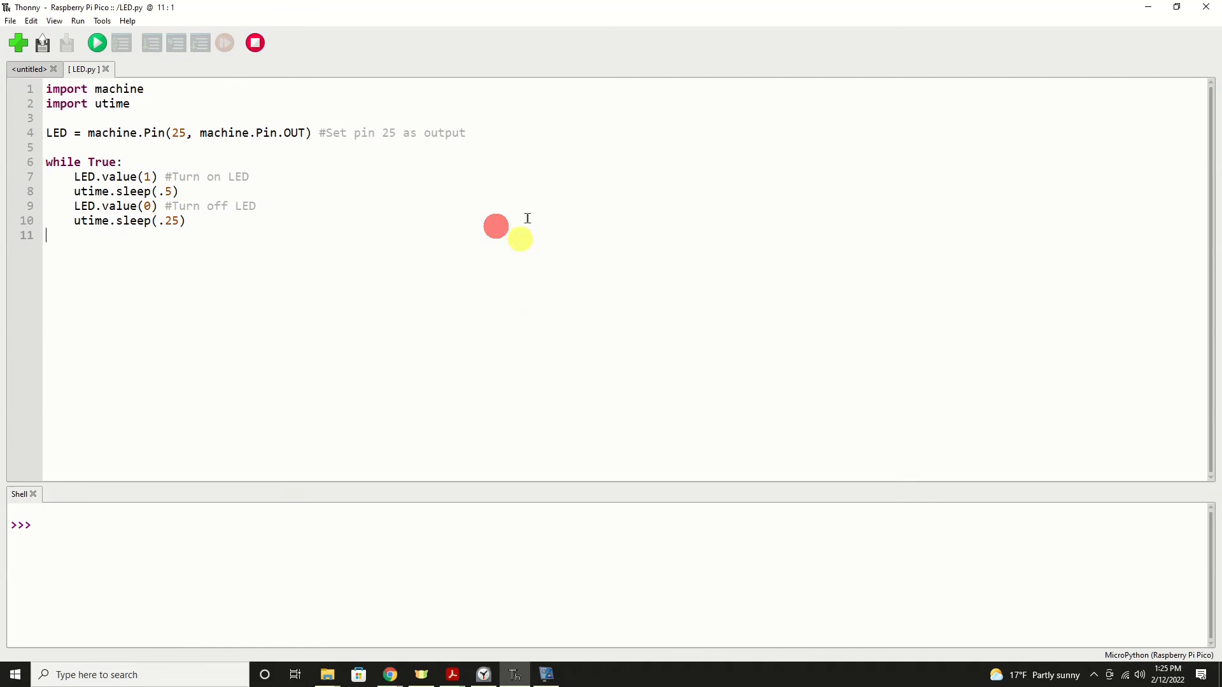
{"action": "left_click", "coordinate": [97, 43]}
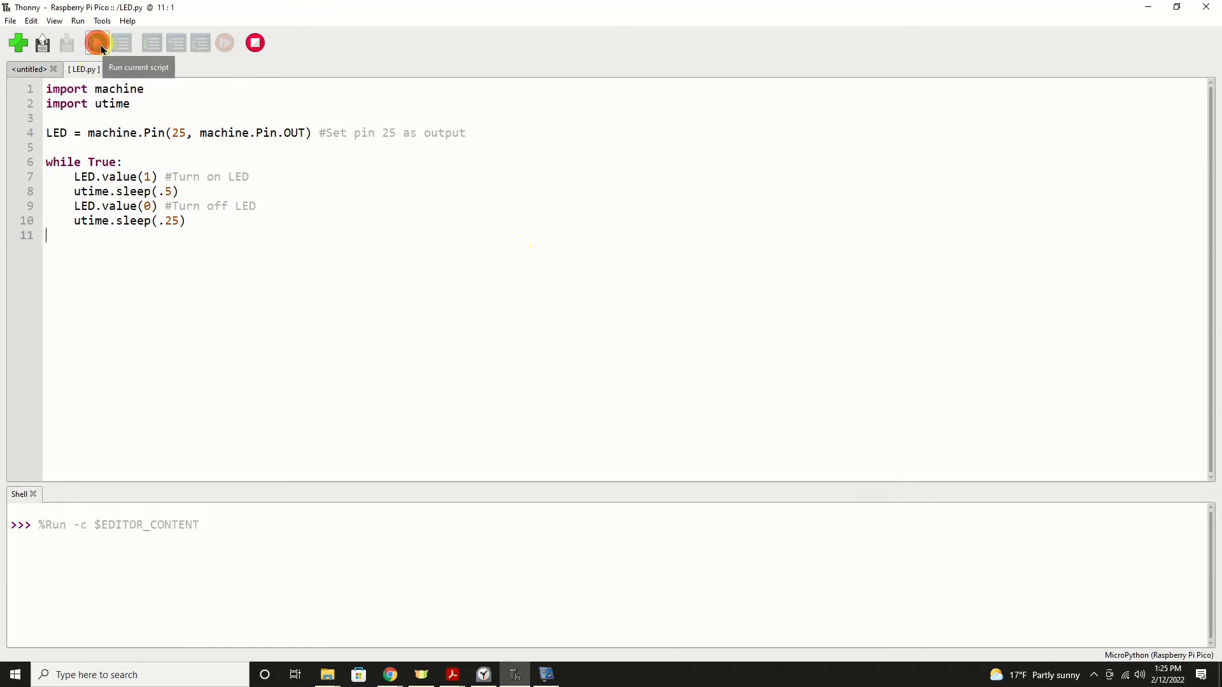